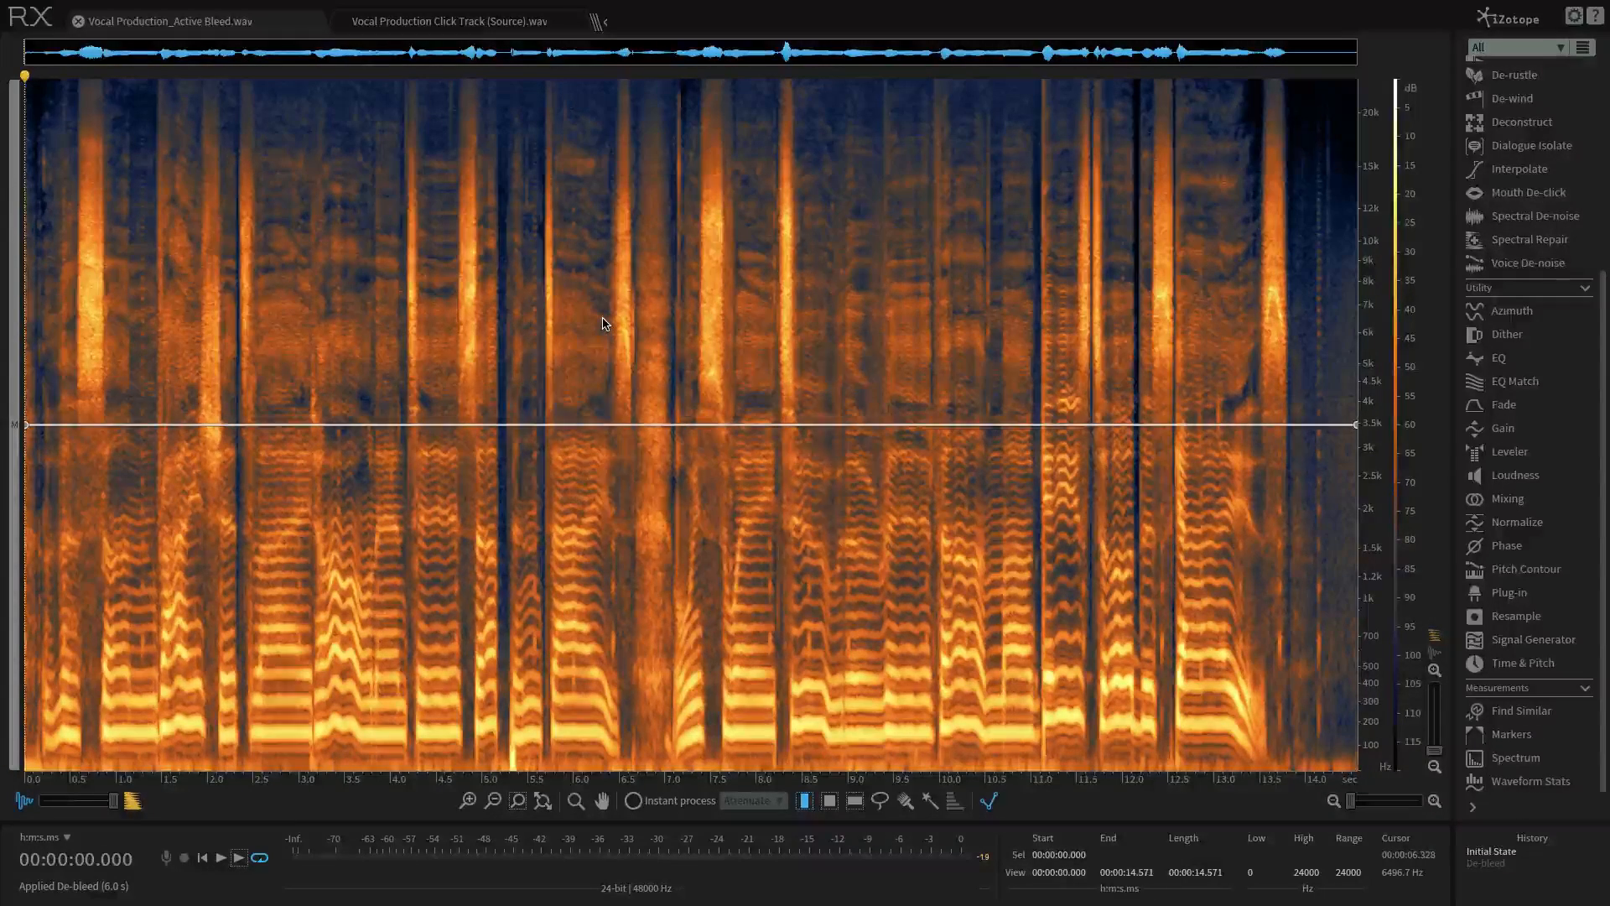
# Scroll the right-hand module list to the Repair section showing De-bleed
pyautogui.press('Ctrl+o')
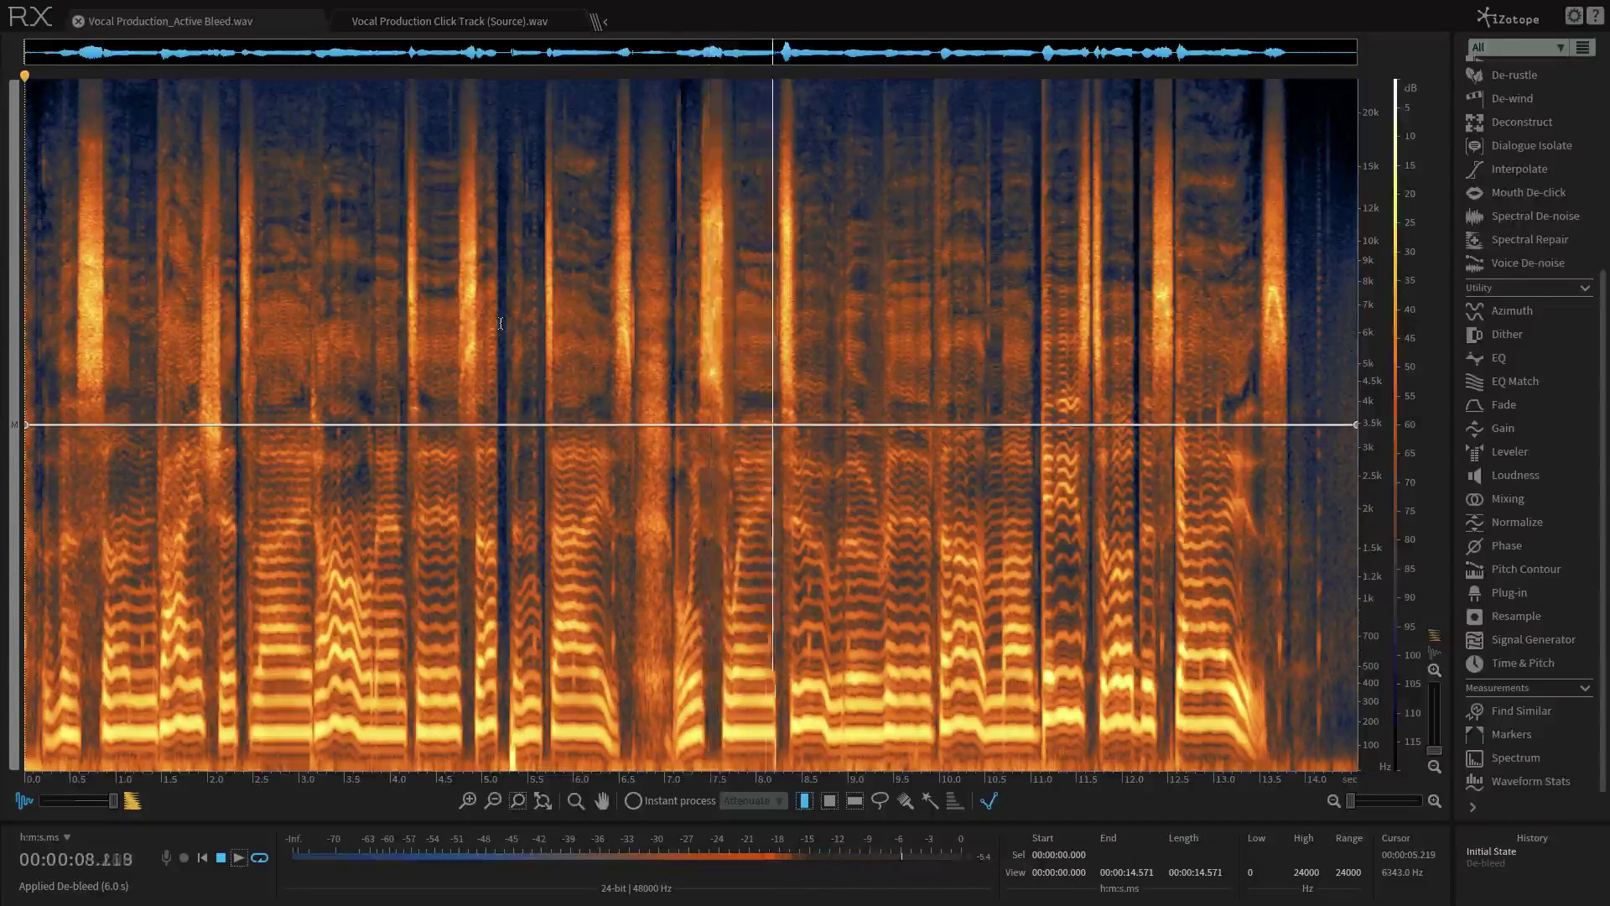
pyautogui.click(239, 858)
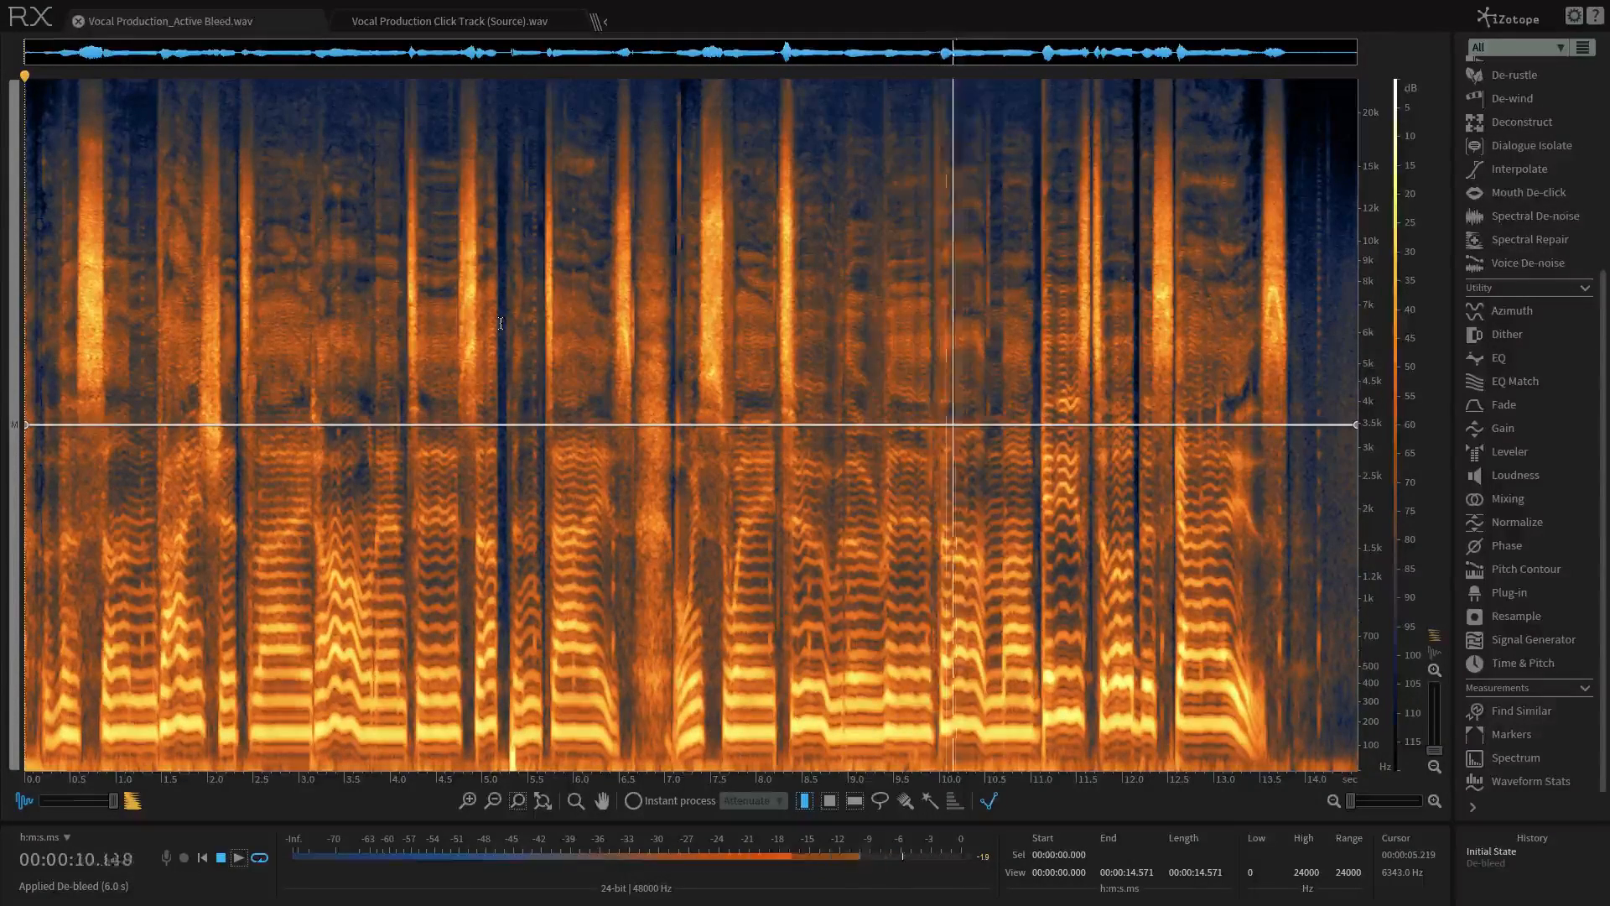
pyautogui.click(239, 857)
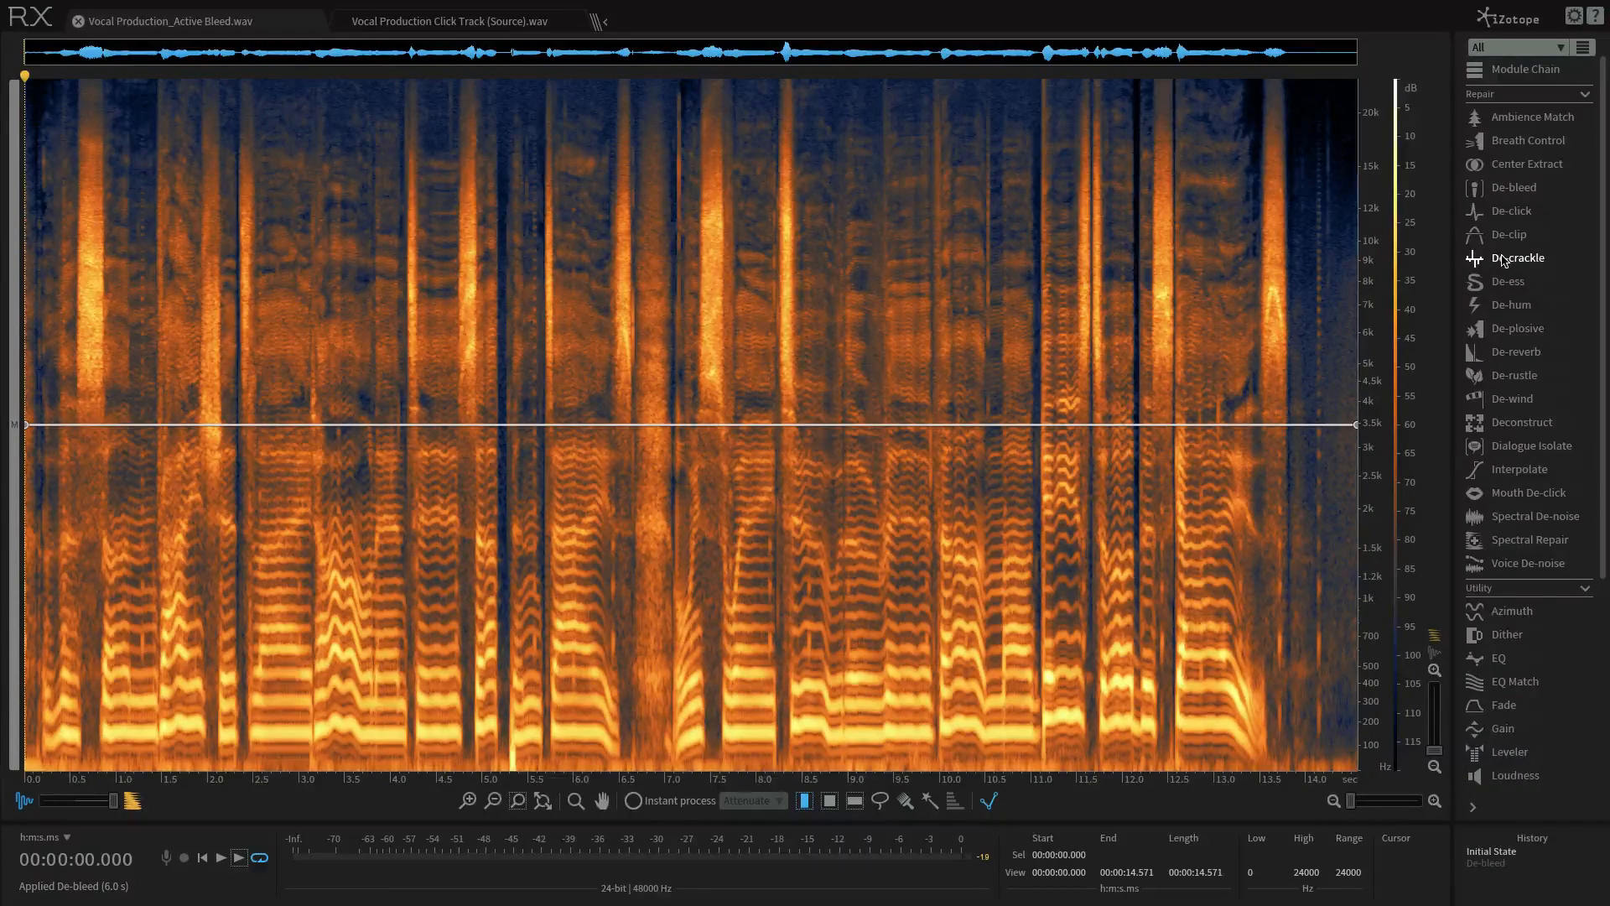
# Open De-bleed with Click Track (Source) as bleed source and Active Bleed vocal as active
pyautogui.click(1513, 187)
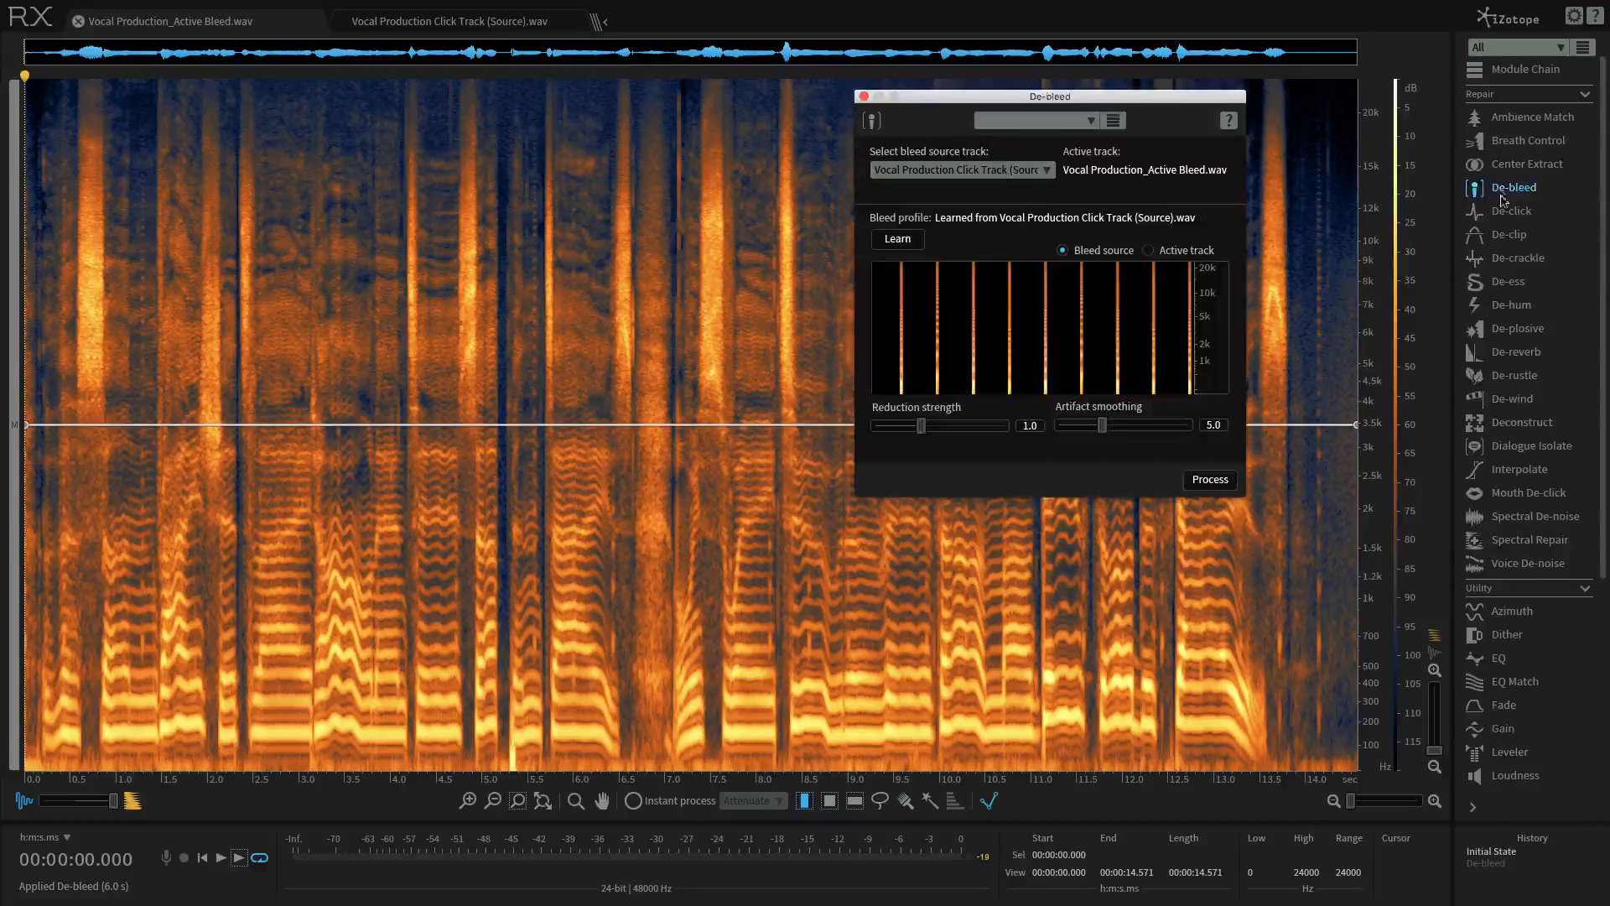
pyautogui.scroll(-3)
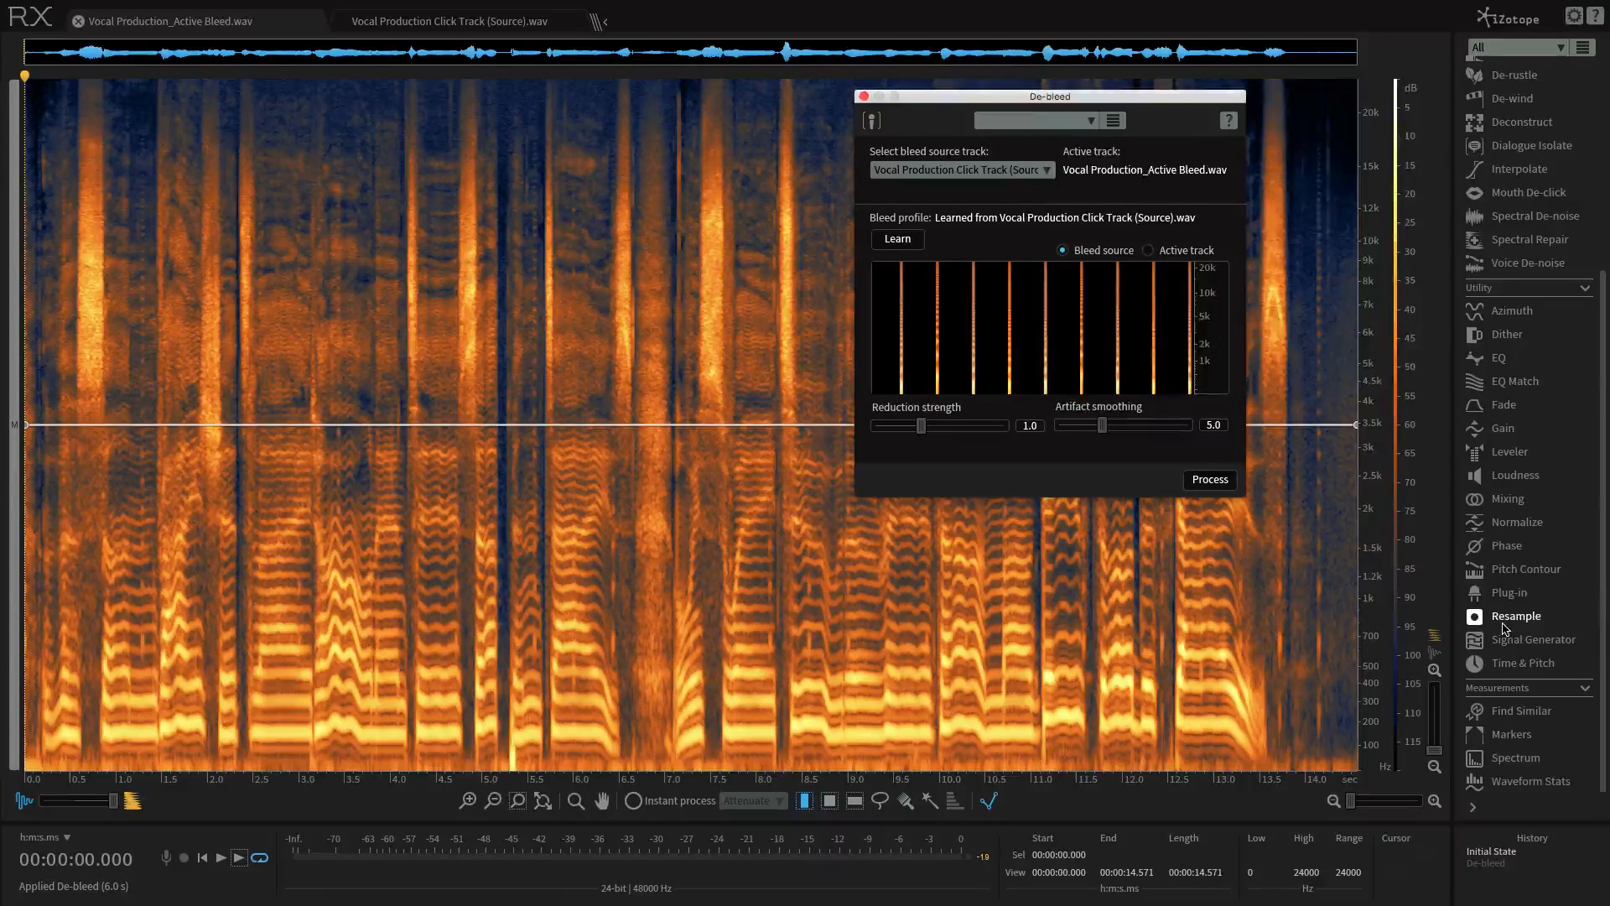
pyautogui.click(1516, 616)
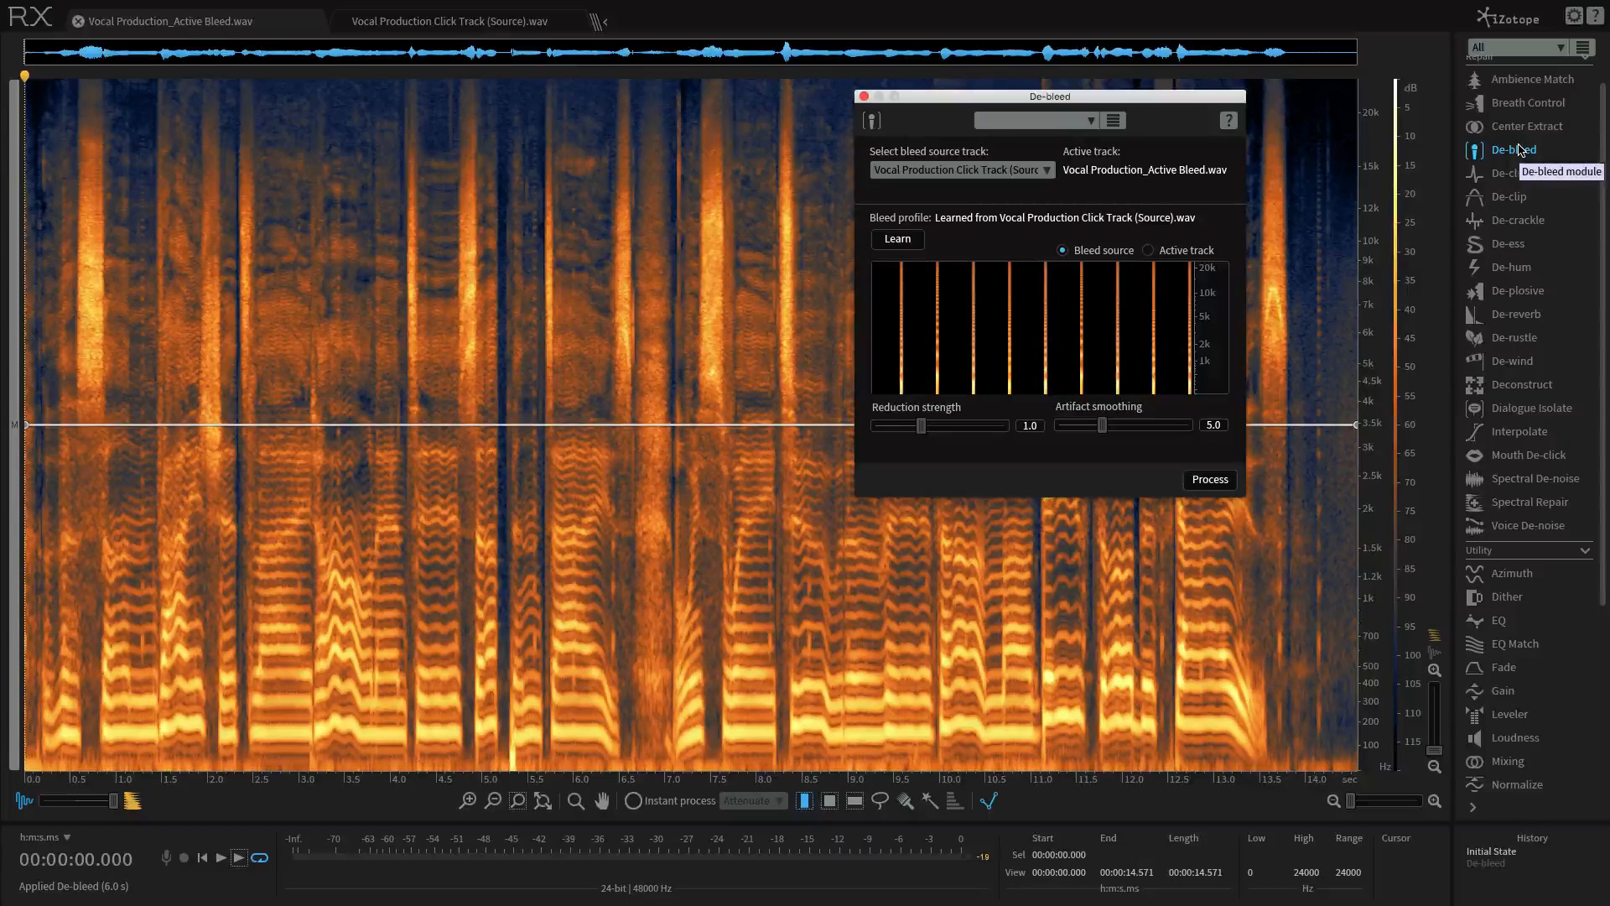
pyautogui.moveTo(1489, 267)
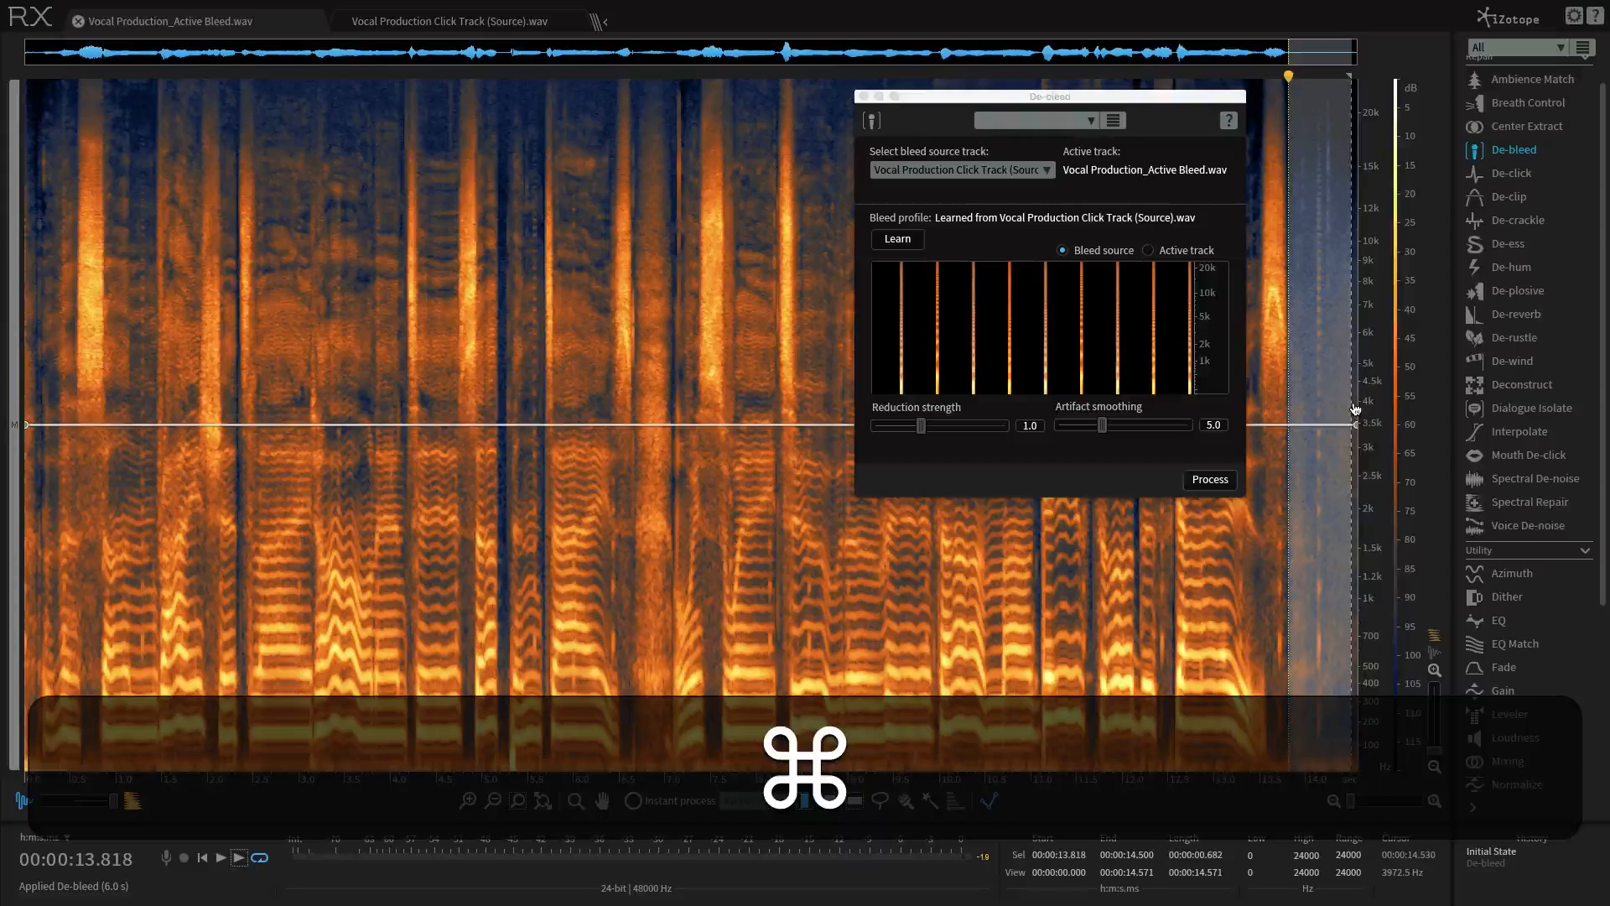
# Cut the short tail of the vocal and open the Signal Generator module
pyautogui.press('cmd+x')
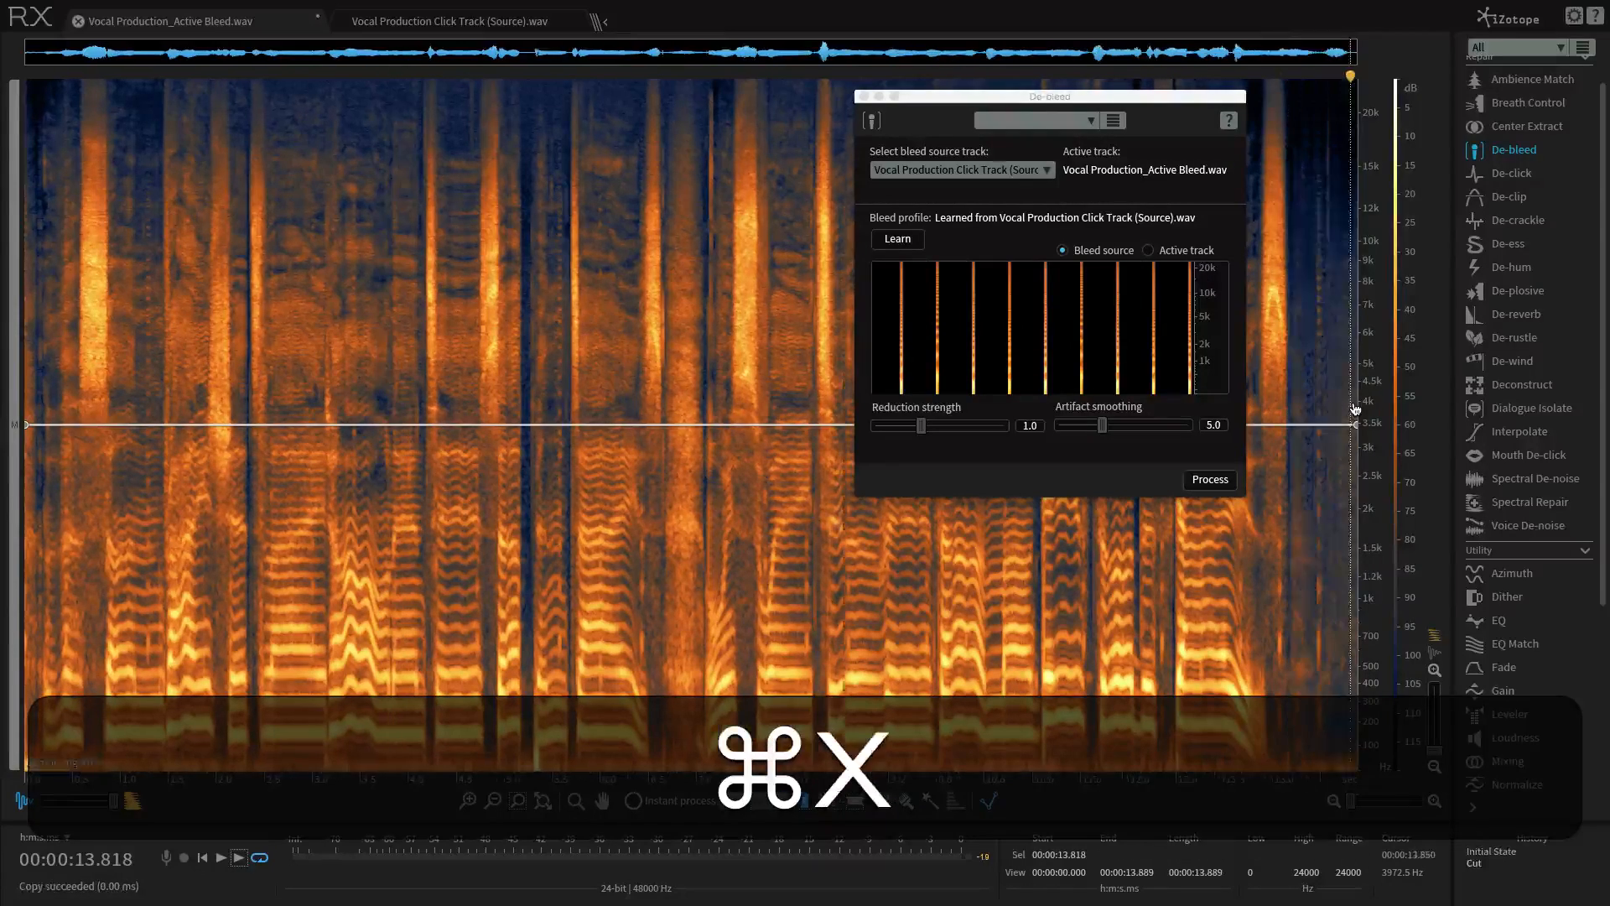
pyautogui.press('cmd+z')
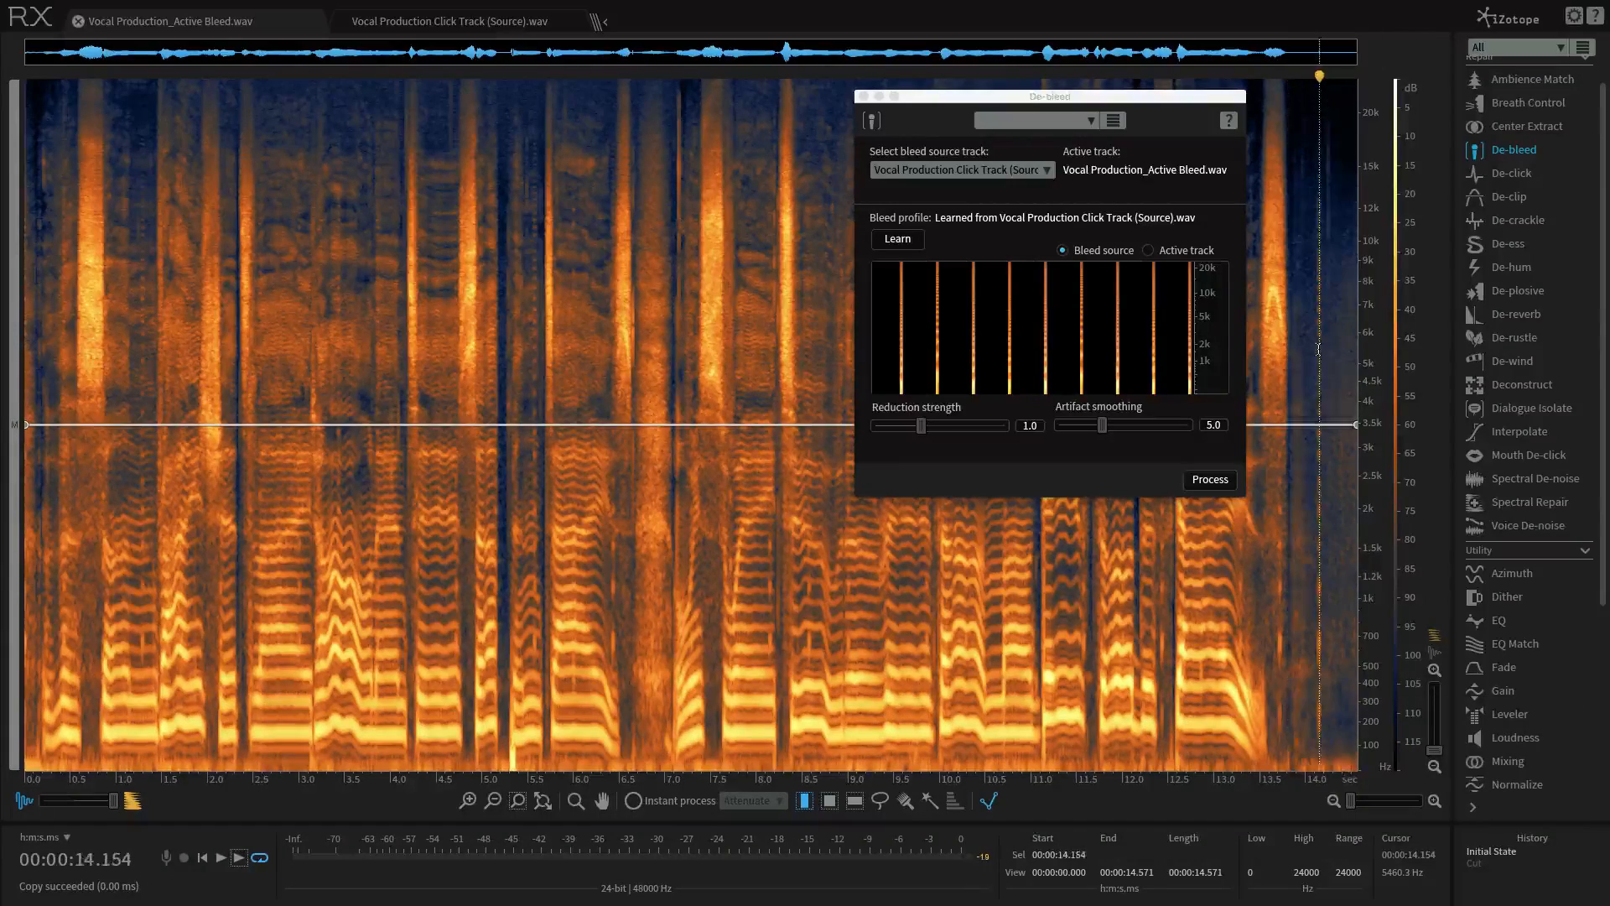
pyautogui.scroll(-3)
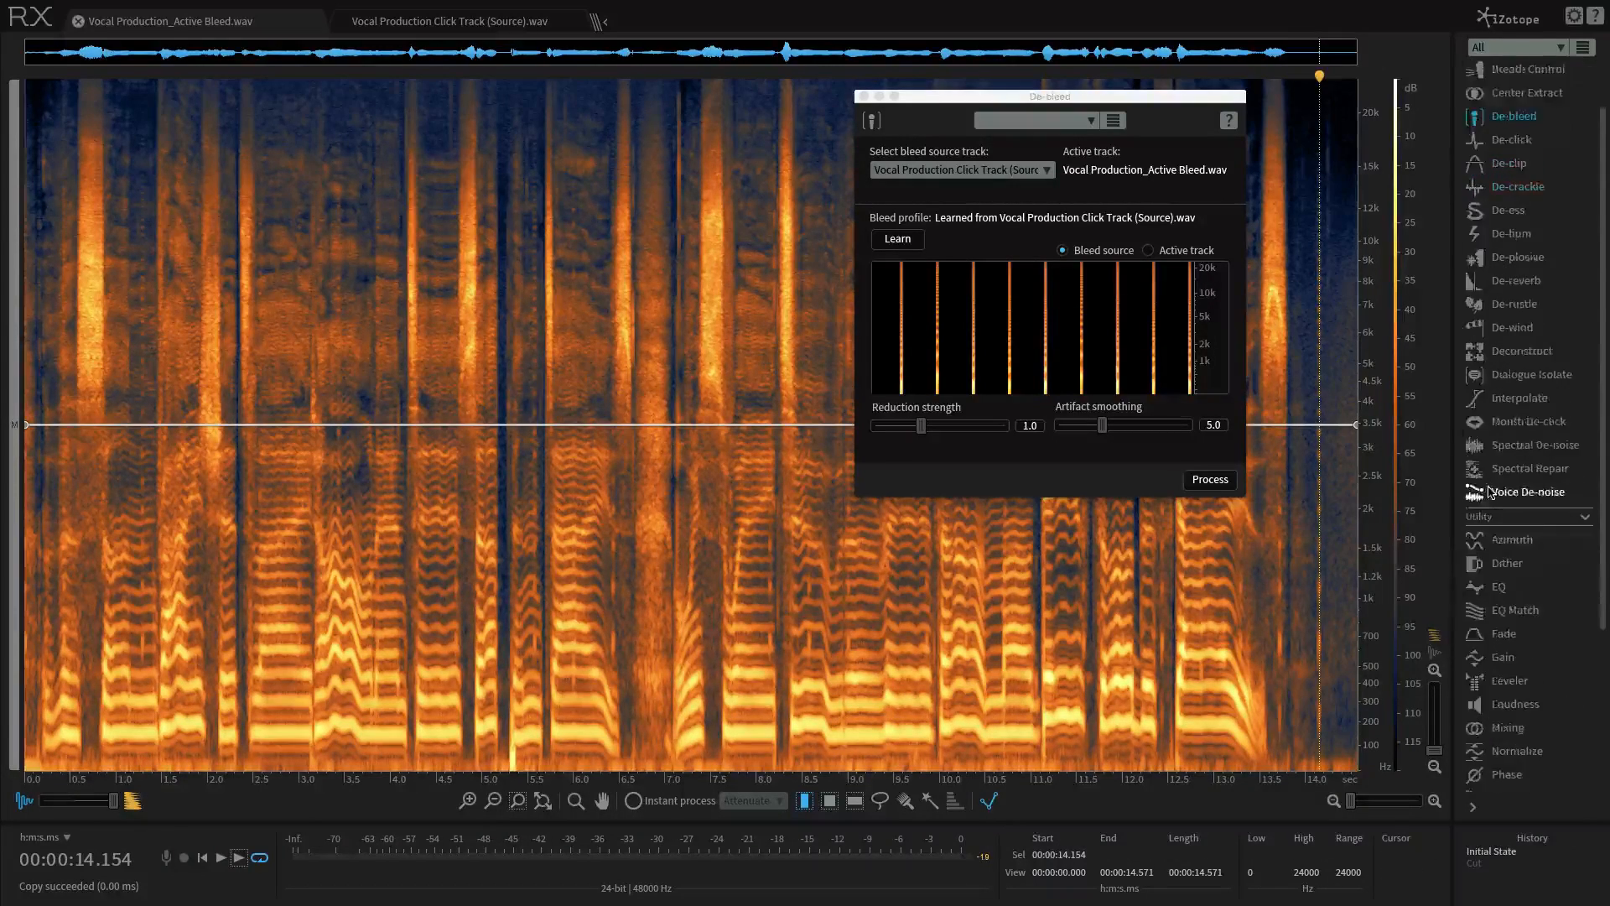
pyautogui.click(1533, 640)
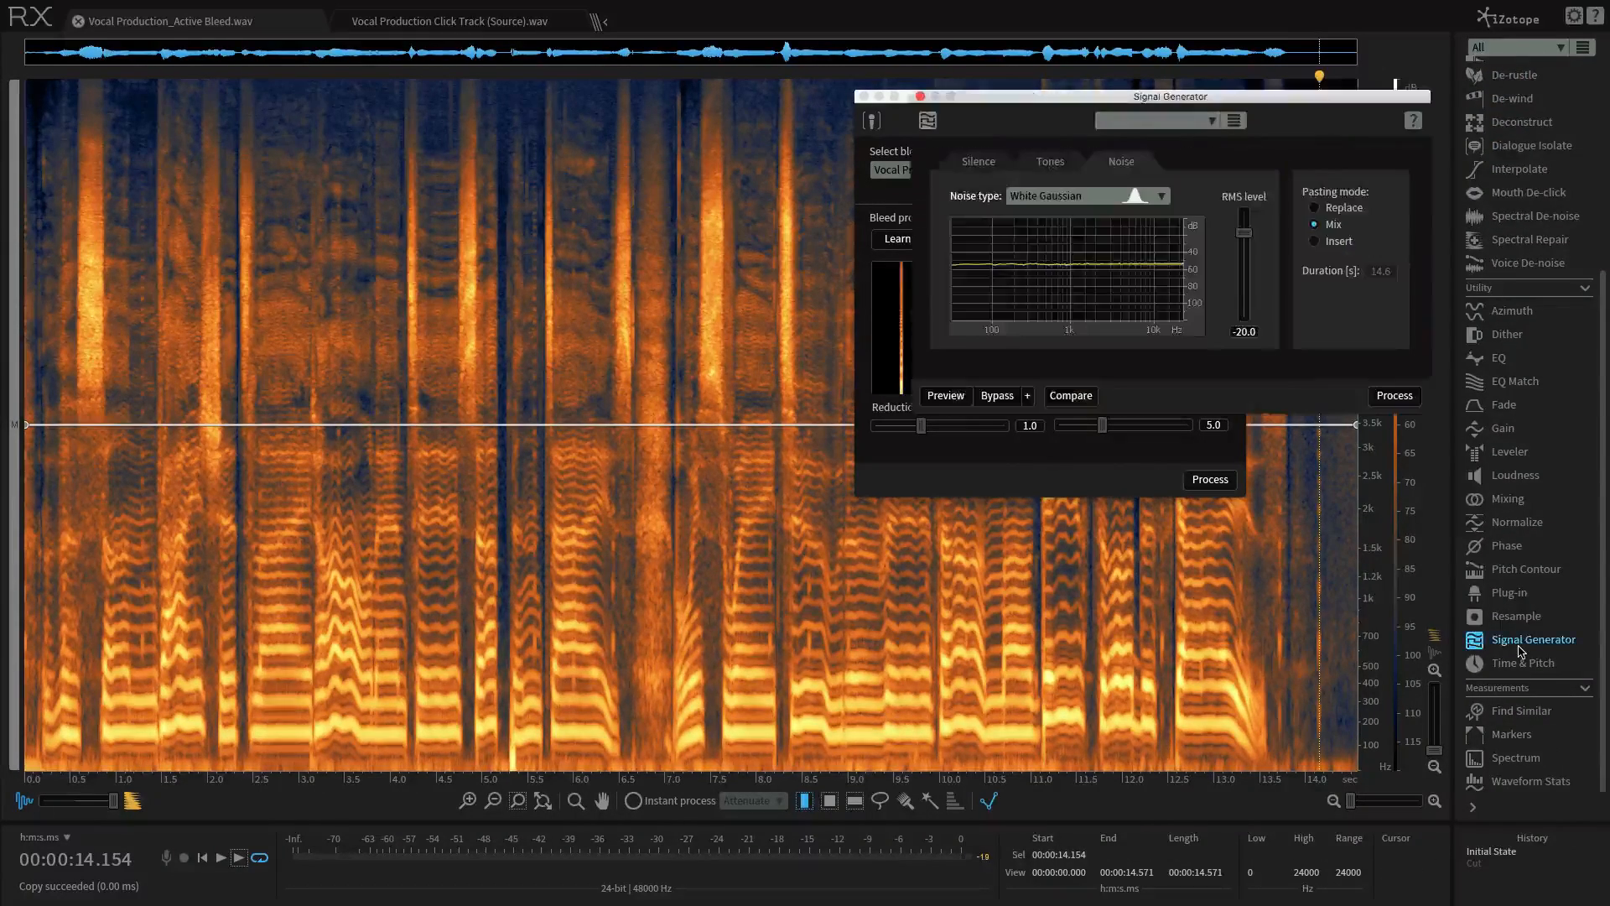
pyautogui.moveTo(1520, 652)
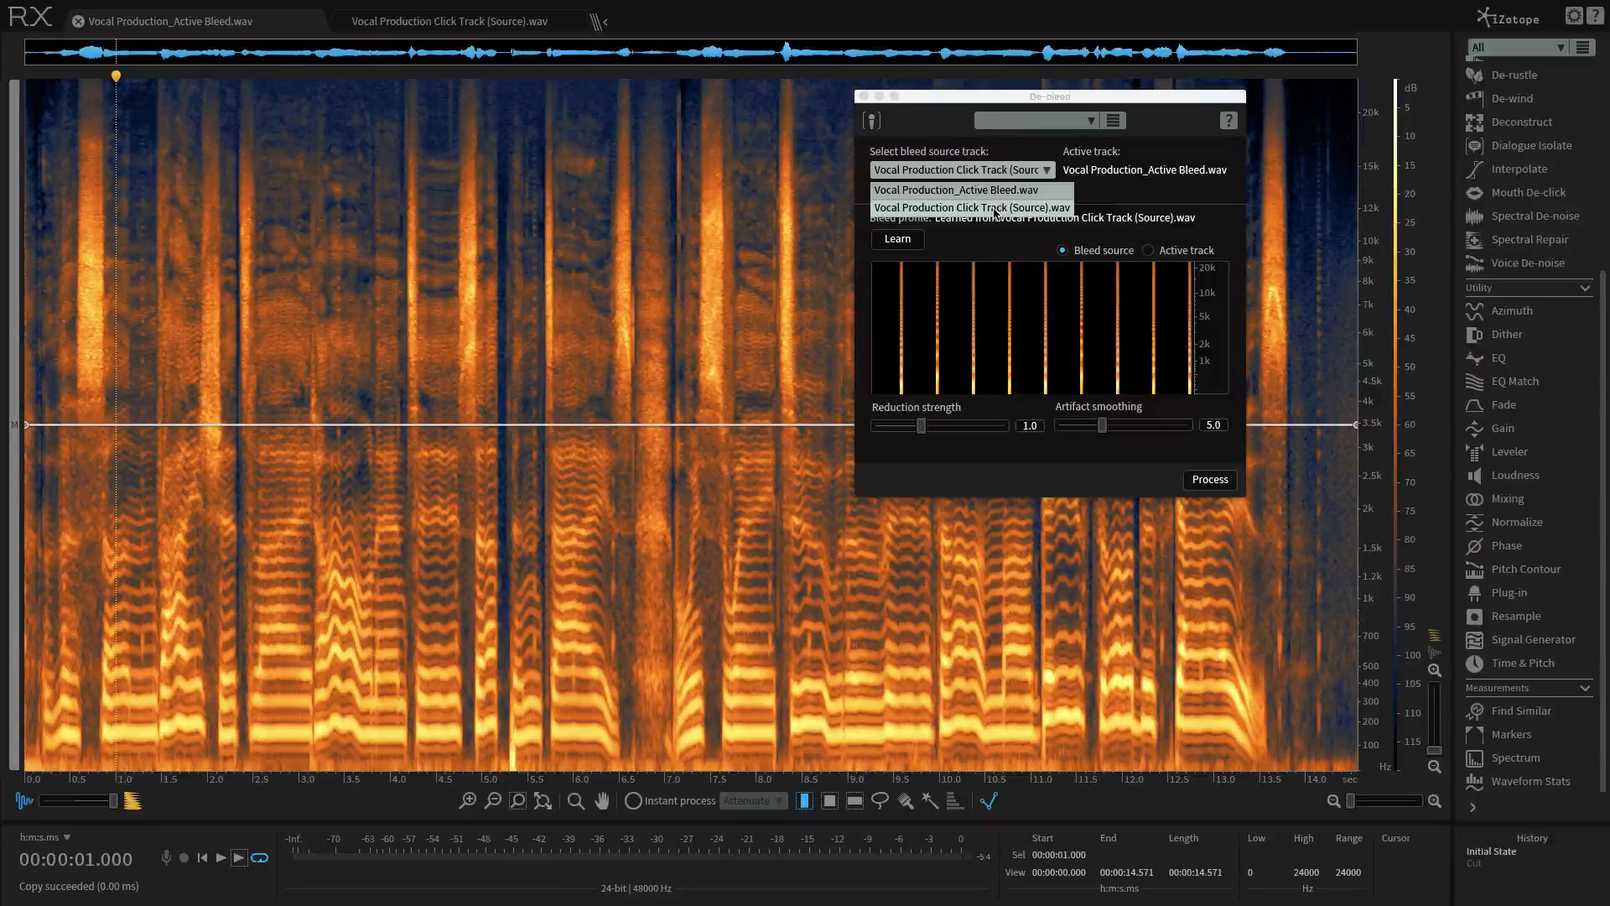
# Choose Click Track (Source) as De-bleed's bleed source and learn its profile
pyautogui.click(973, 207)
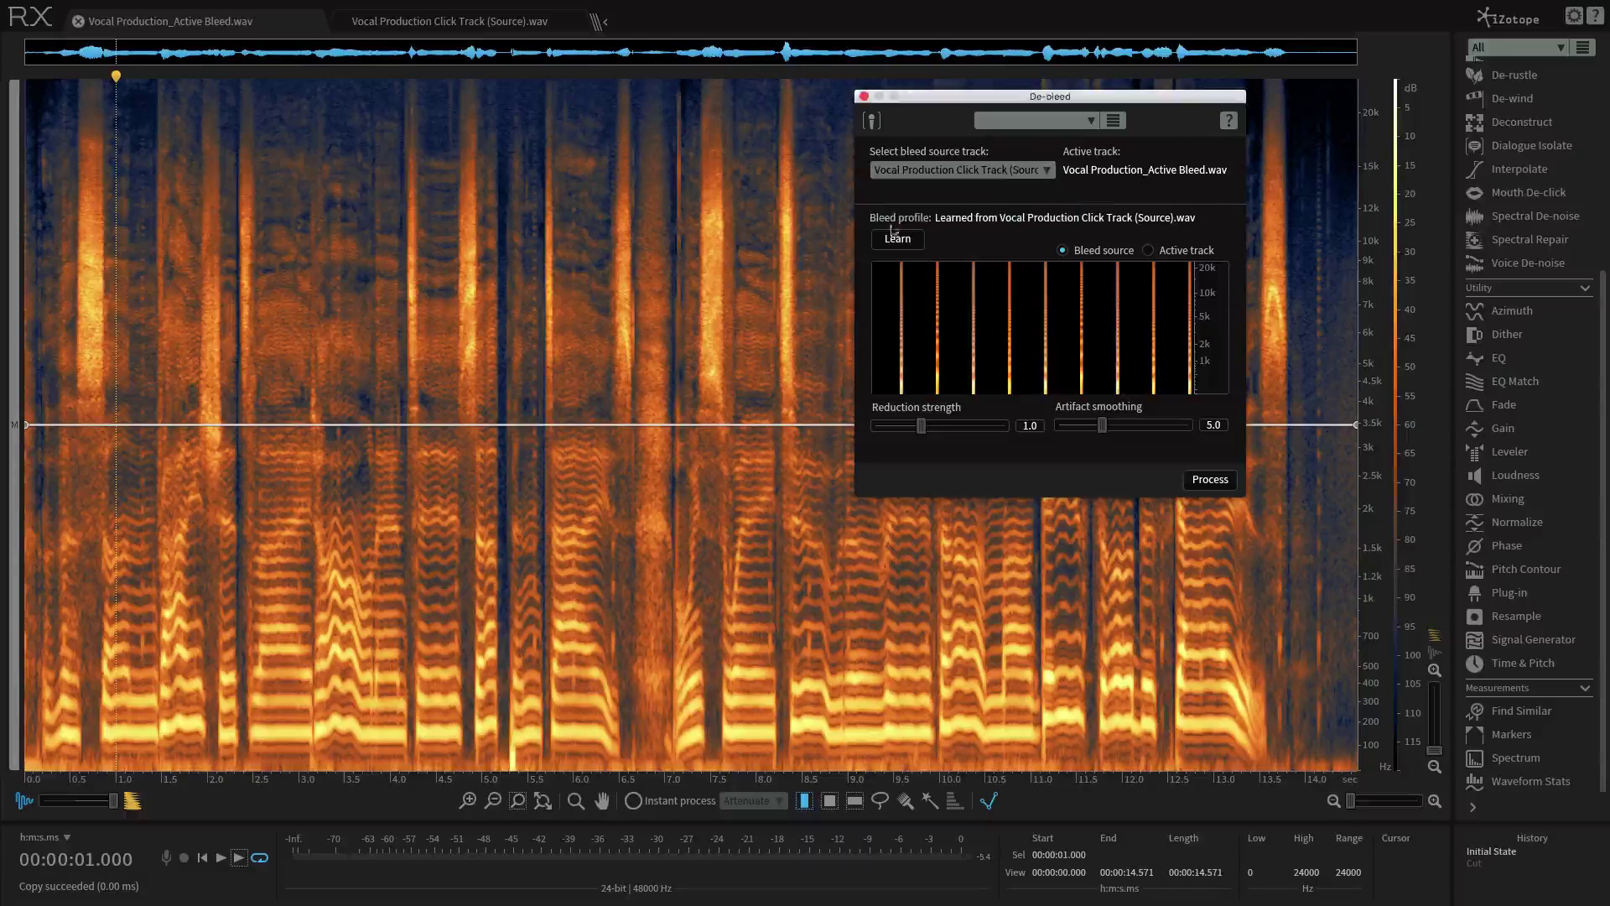
pyautogui.click(454, 21)
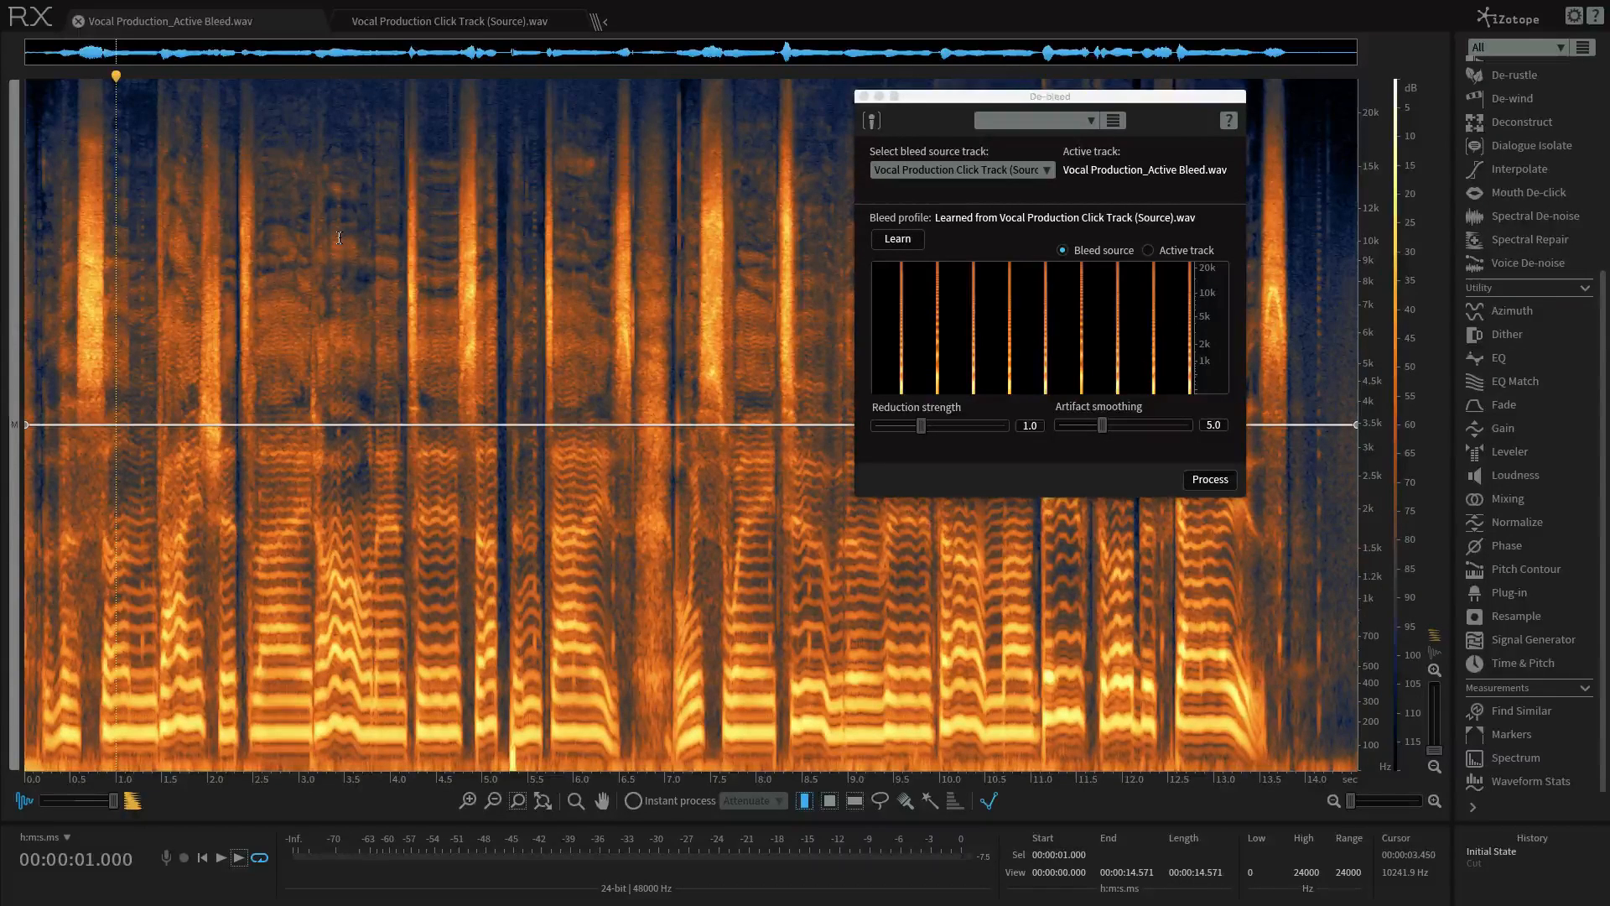
pyautogui.moveTo(354, 325)
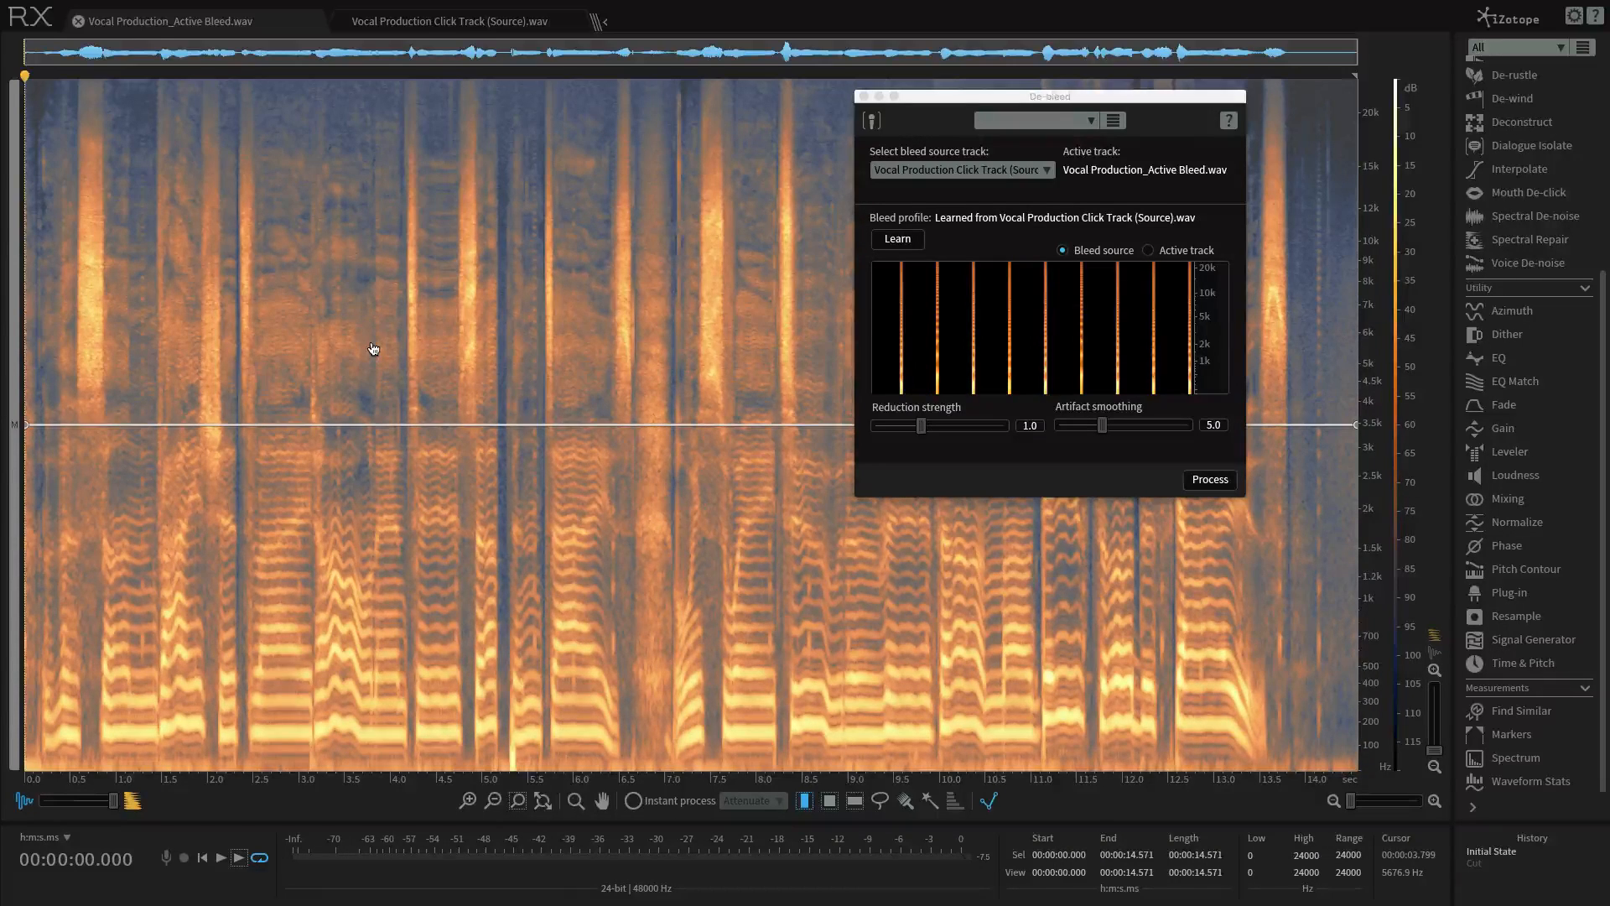
# Switch De-bleed's profile display to the Active vocal track's spectrum
pyautogui.click(1148, 250)
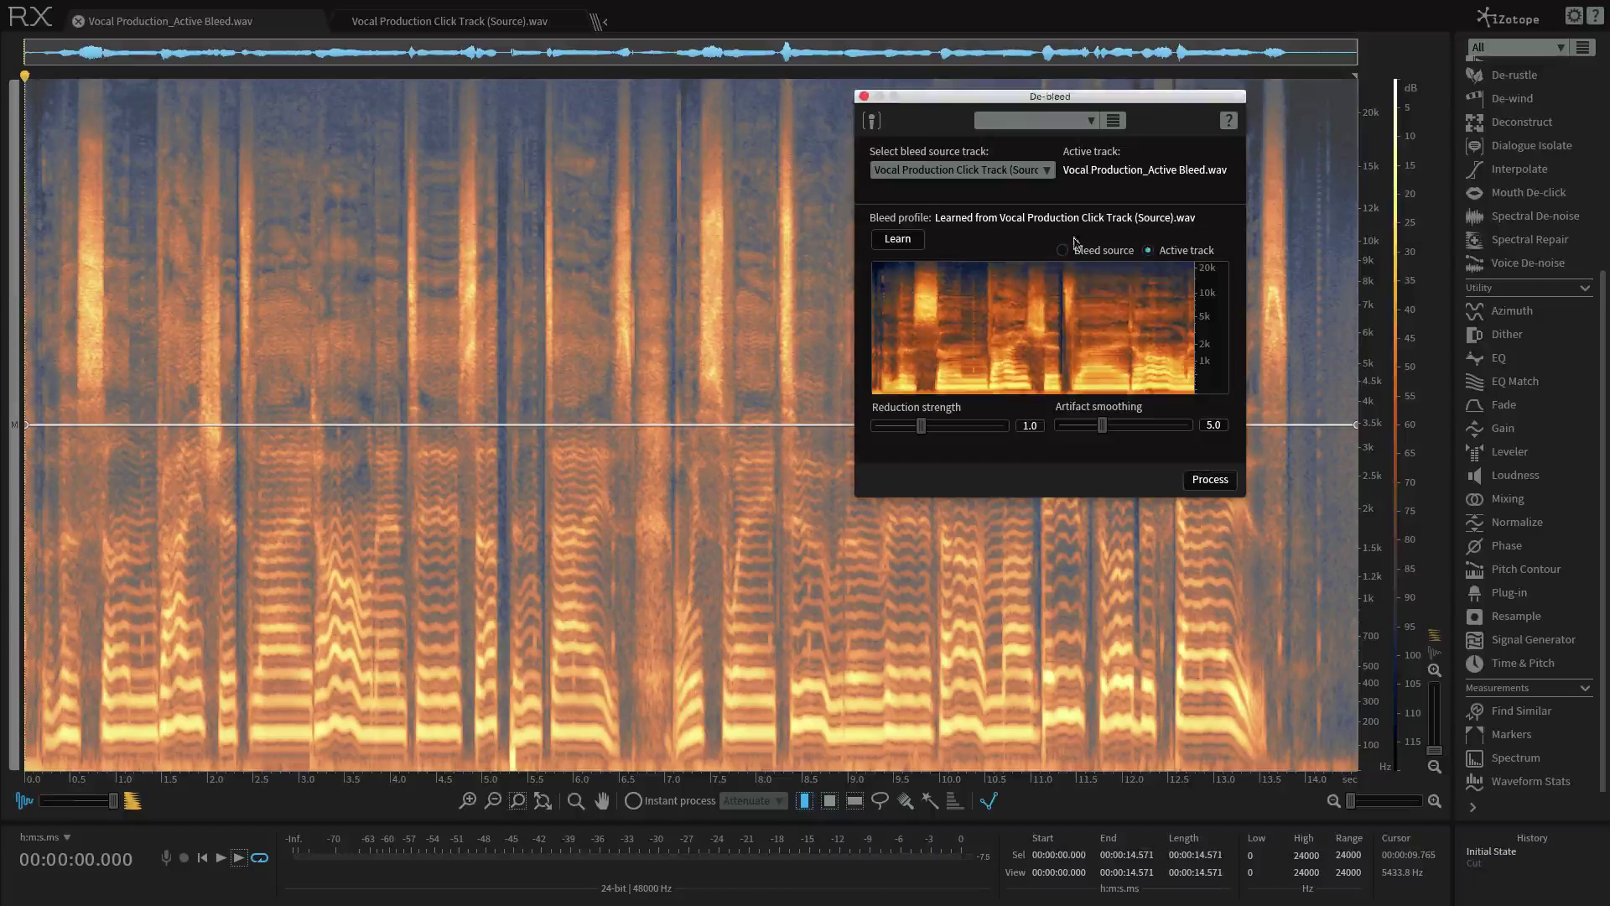
pyautogui.moveTo(905, 239)
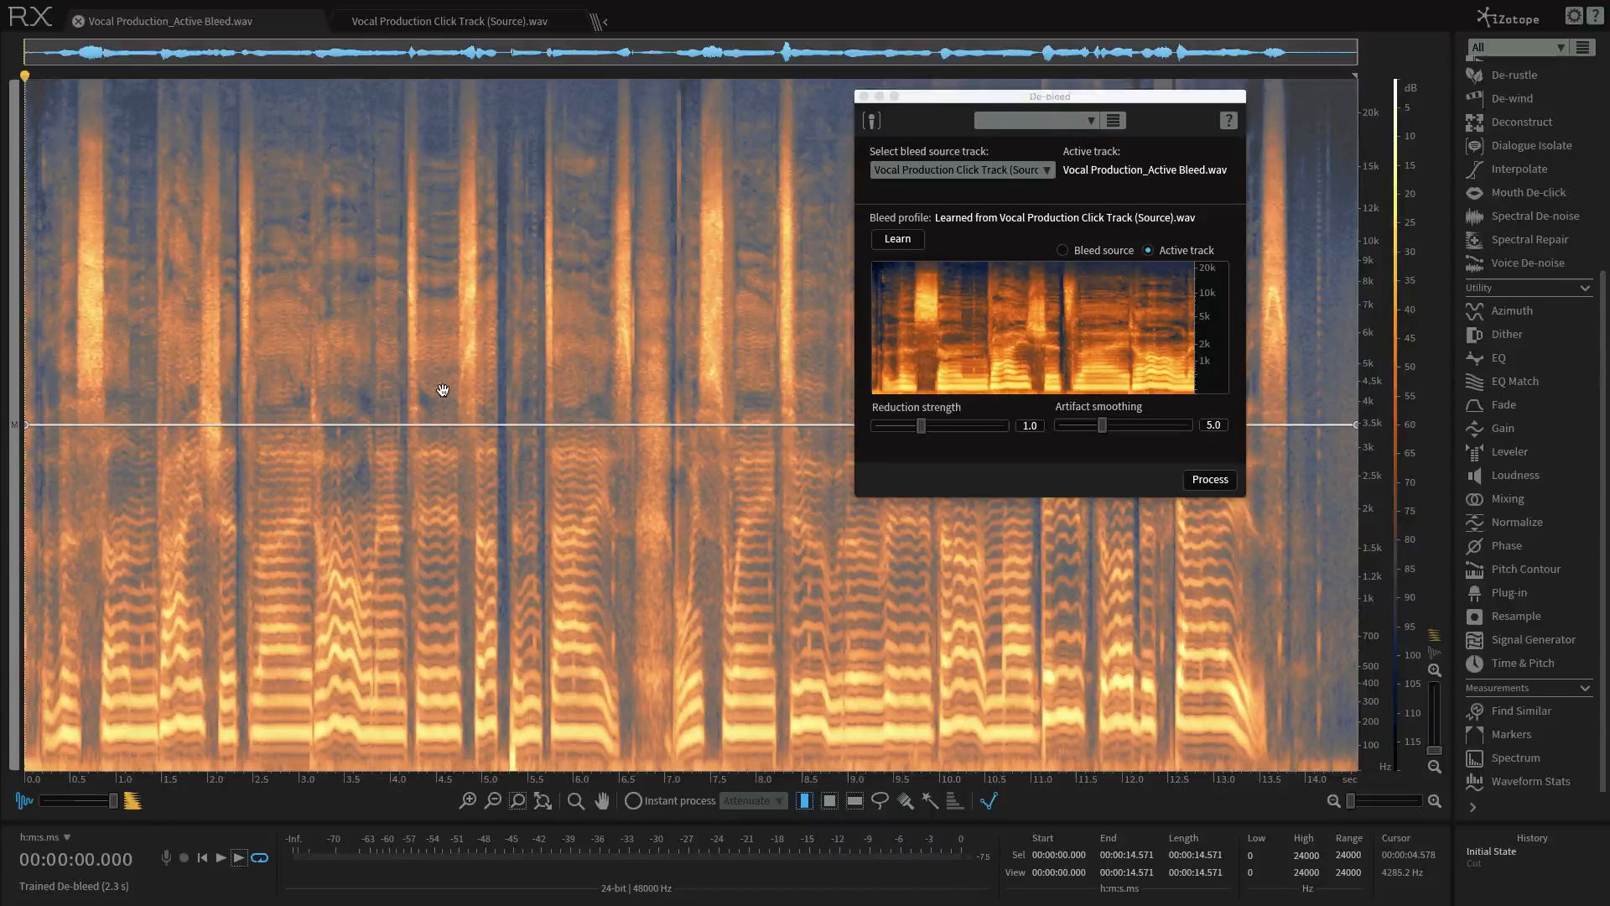
pyautogui.moveTo(971, 475)
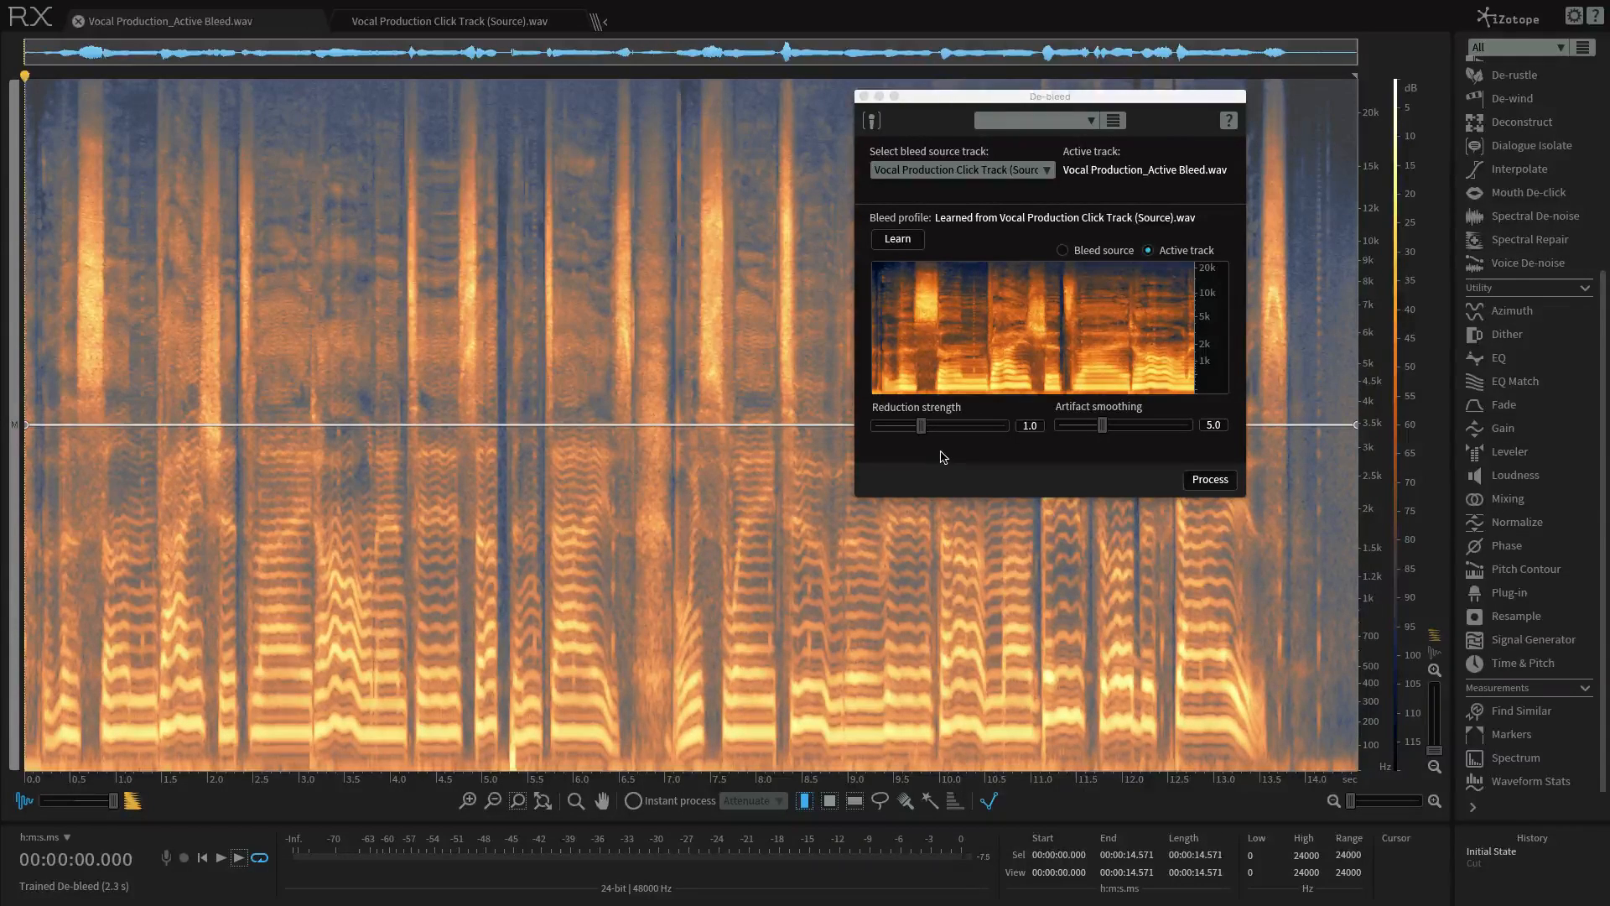
pyautogui.moveTo(1077, 439)
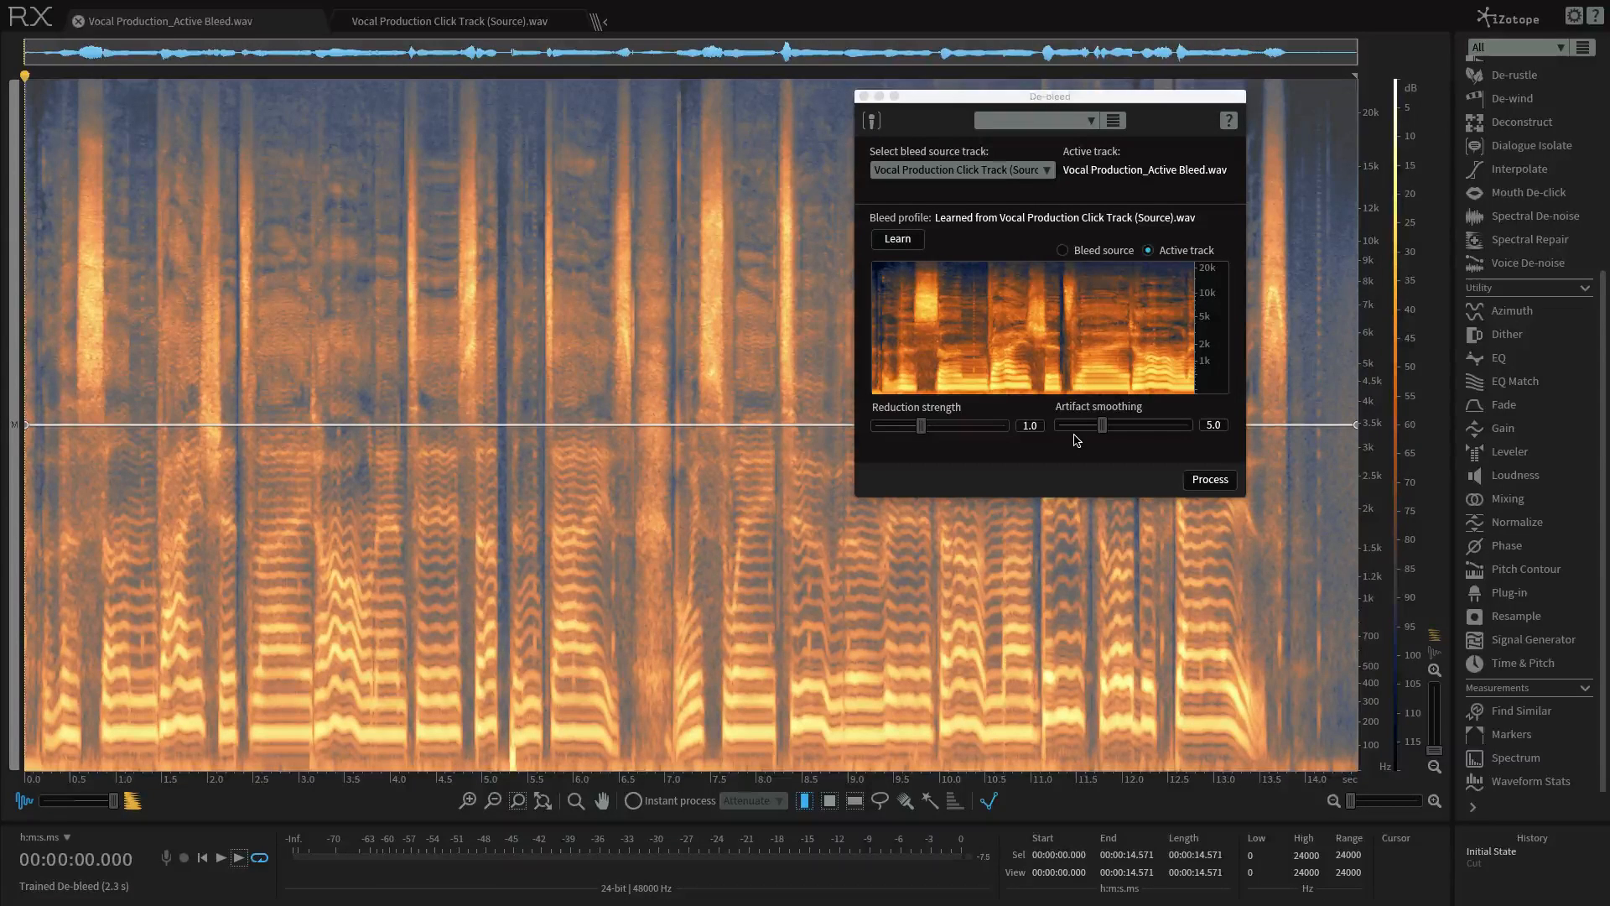
# Process the vocal with De-bleed, then revert to Initial State in History
pyautogui.click(1209, 480)
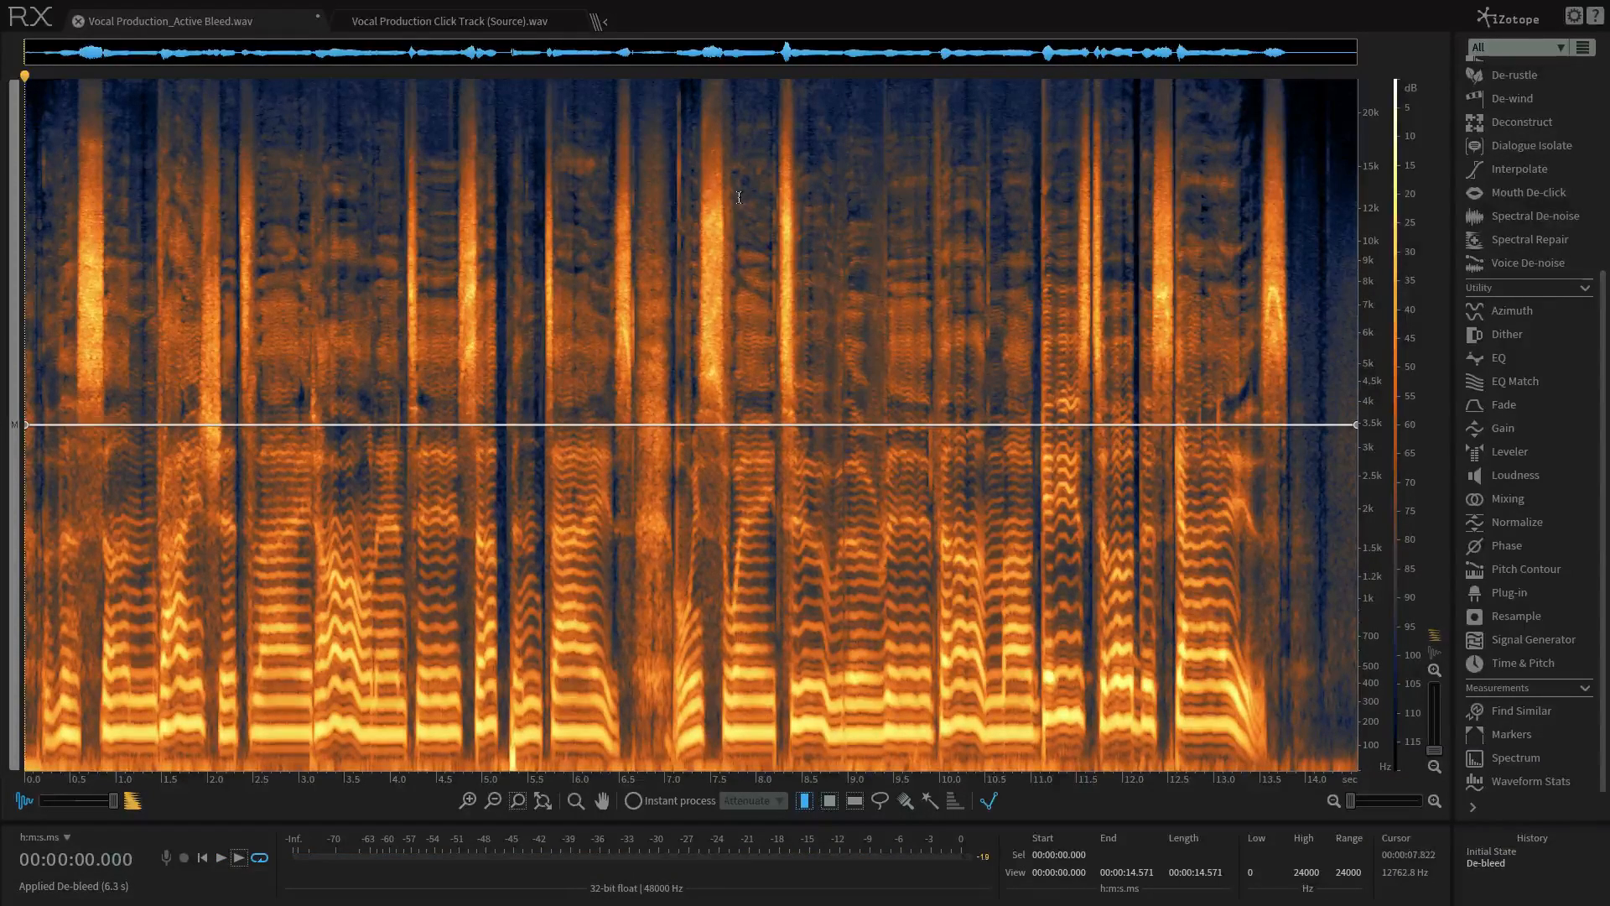
pyautogui.click(1491, 852)
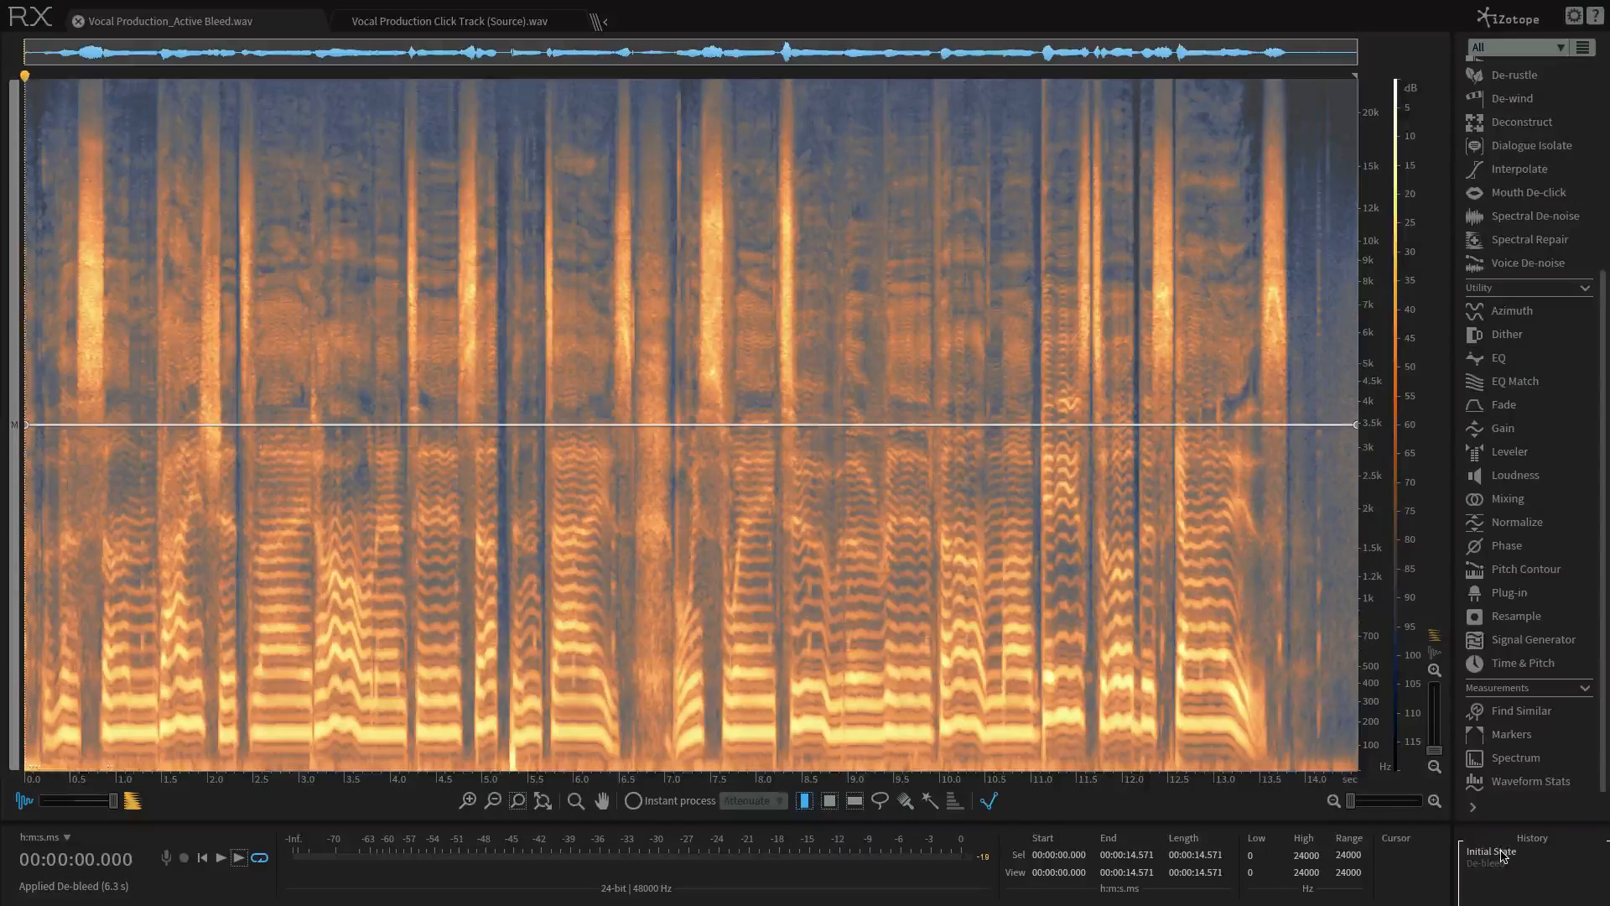